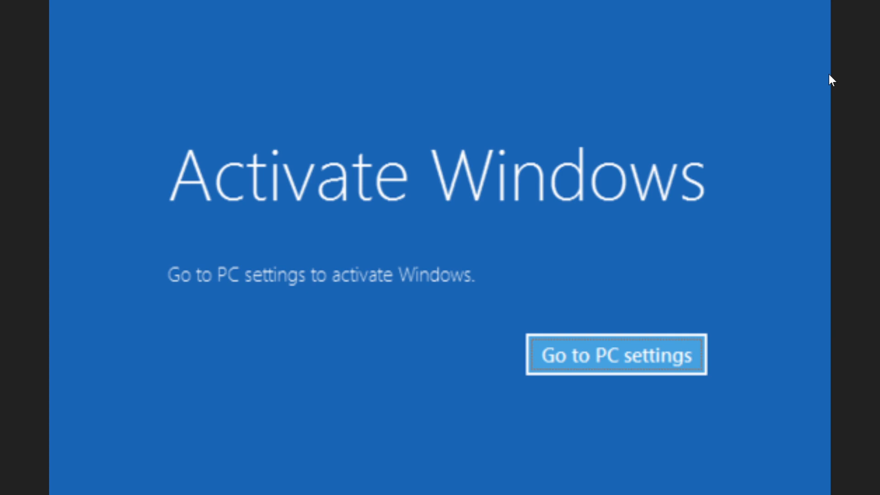
# - Open Windows Settings home via the Action Center's All settings tile
pyautogui.click(863, 484)
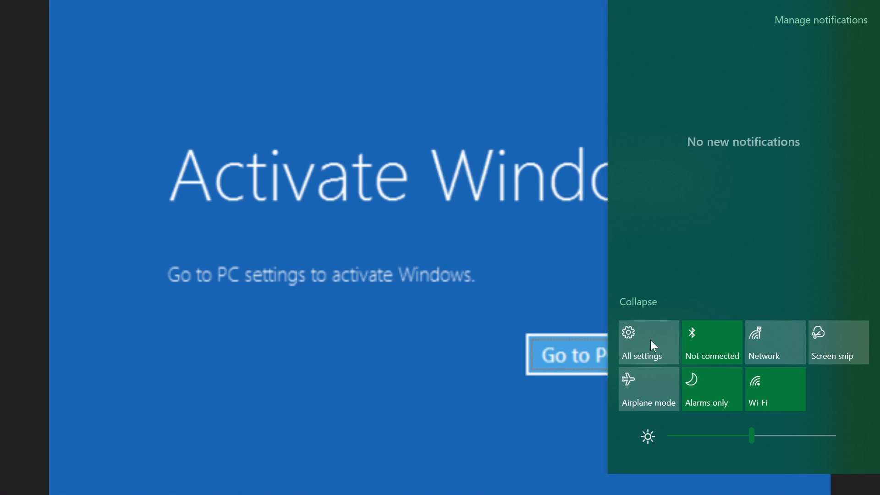
pyautogui.click(648, 342)
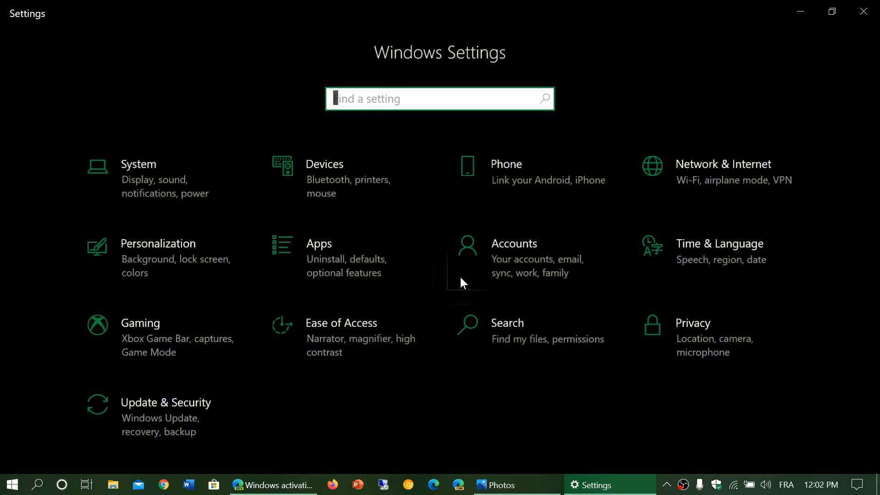
pyautogui.moveTo(176, 257)
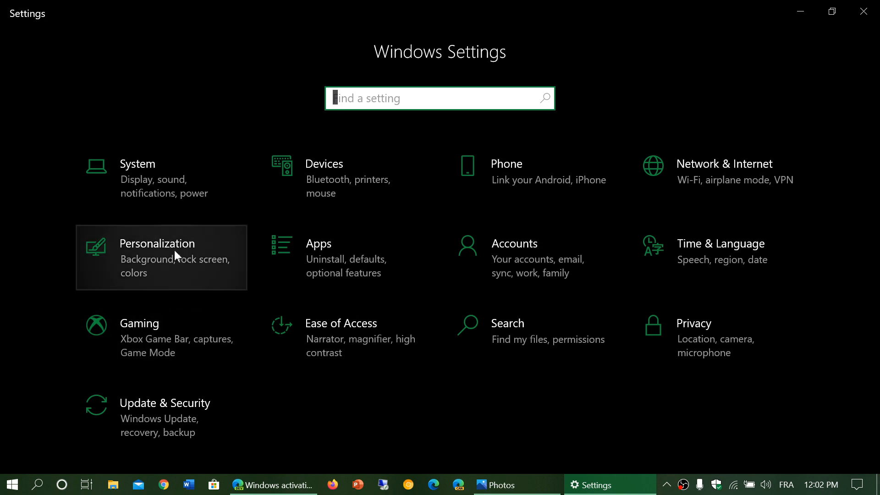
pyautogui.moveTo(232, 255)
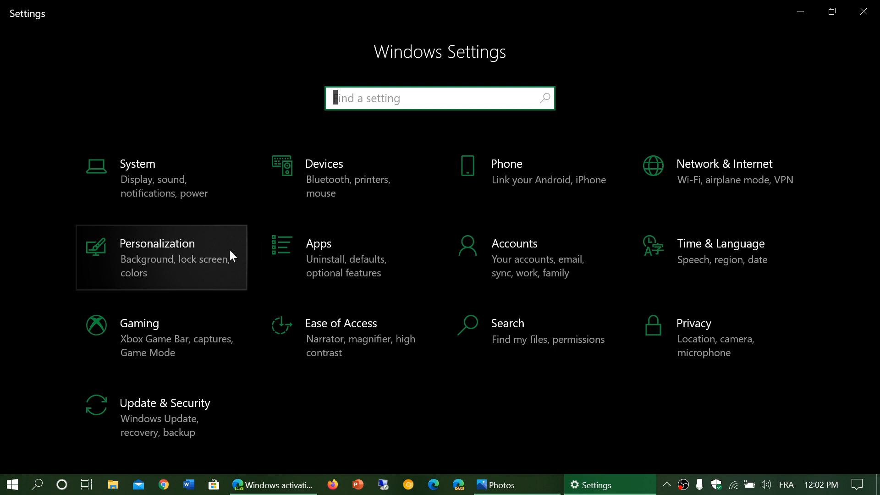
pyautogui.moveTo(425, 365)
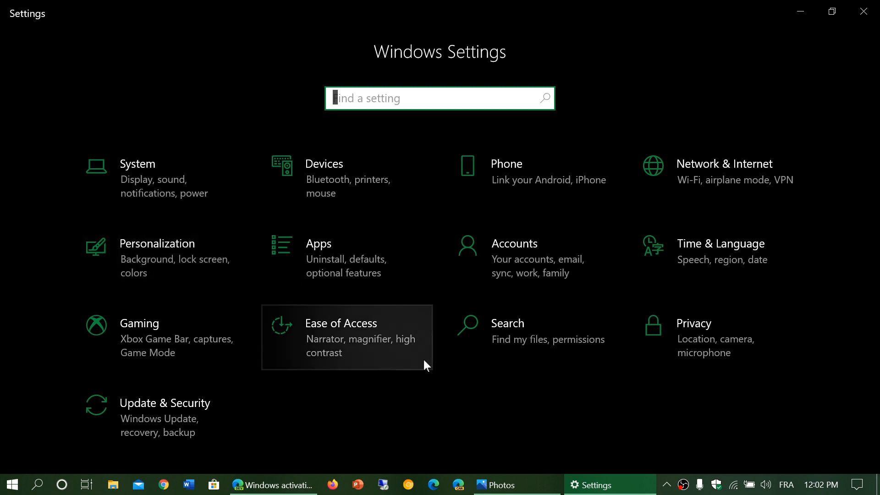
pyautogui.moveTo(851, 459)
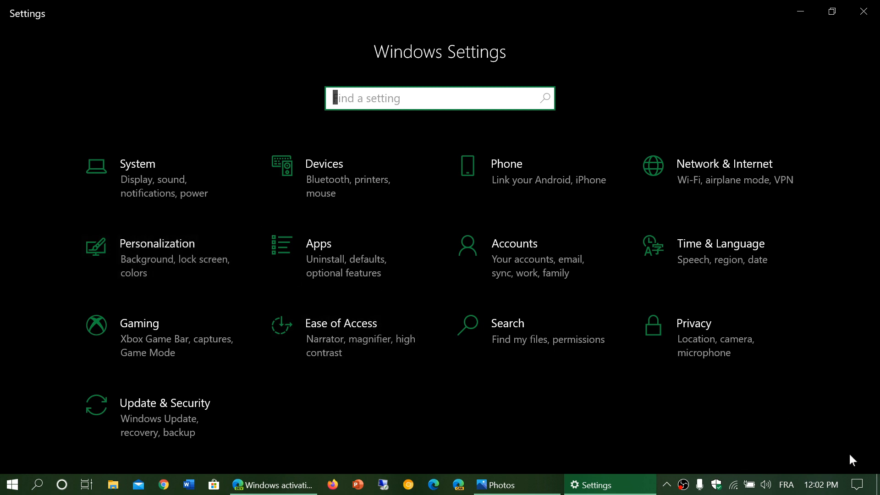